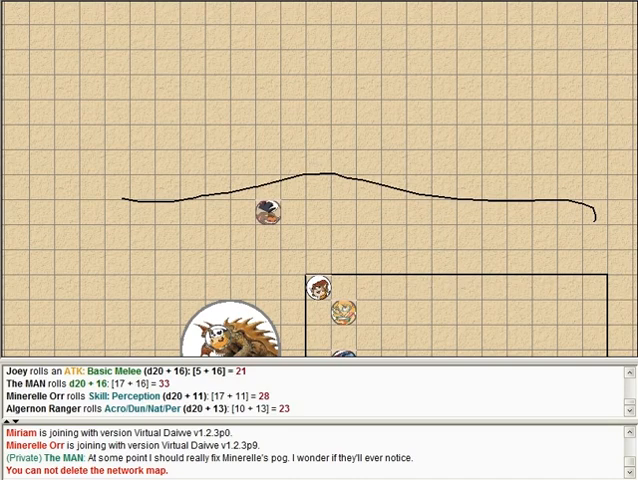
Drag a party token from below up onto the drawn cliff line
drag(265, 214, 290, 186)
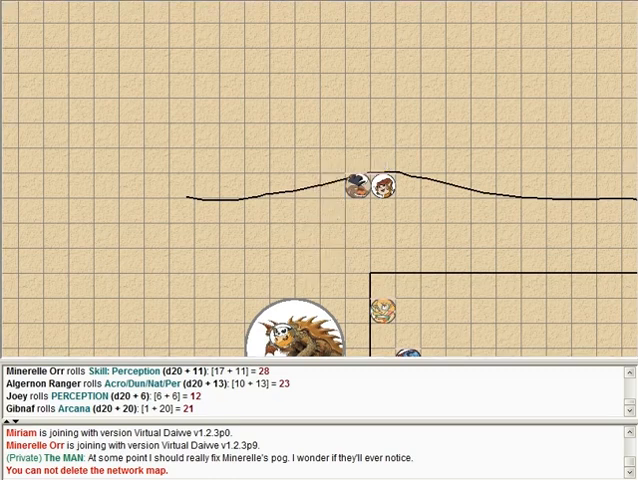
mouse_move(375, 185)
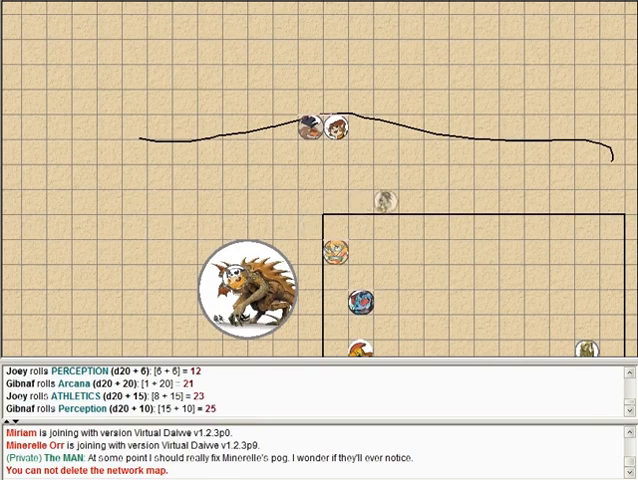
Drag three more party tokens into a cluster just beneath the cliff line
drag(385, 210, 405, 200)
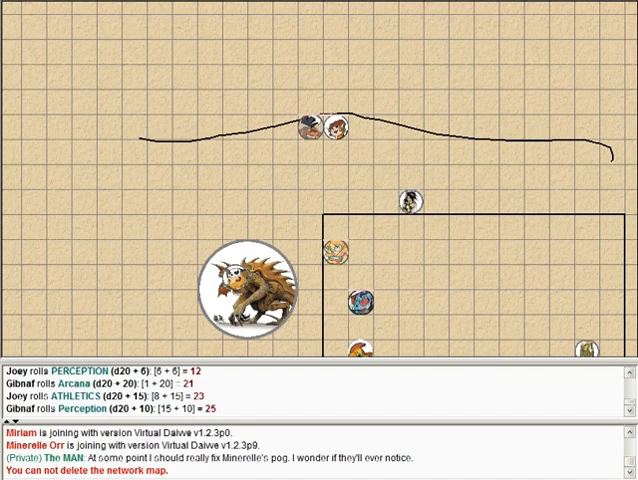
drag(320, 125, 350, 155)
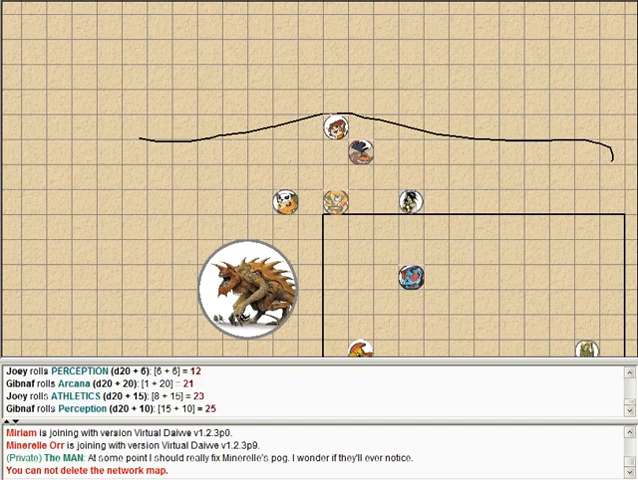
drag(360, 150, 410, 150)
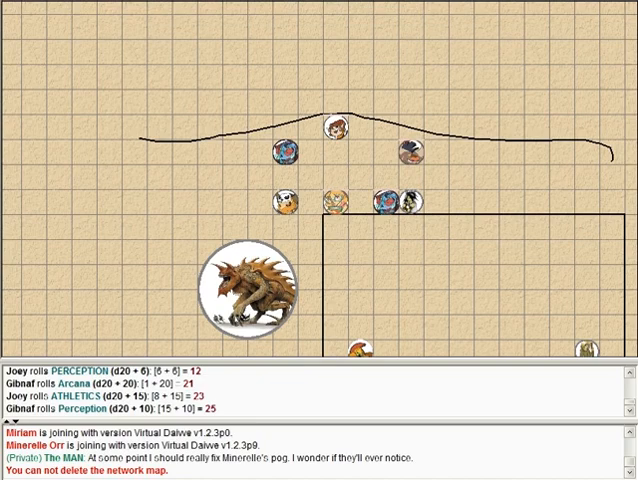
Move a party token far left past the cliff line
drag(285, 150, 130, 150)
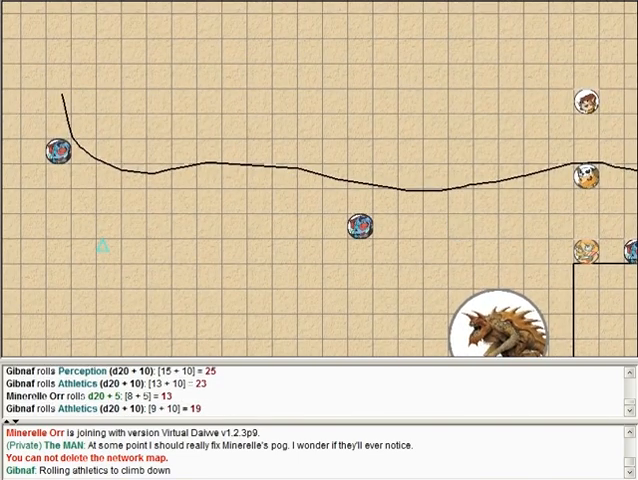
Drag the blue token left across the grid toward the ridge edge
drag(357, 223, 231, 201)
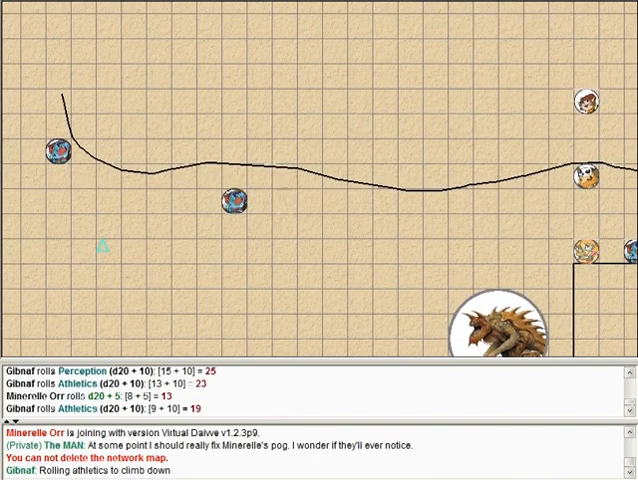
drag(230, 200, 113, 173)
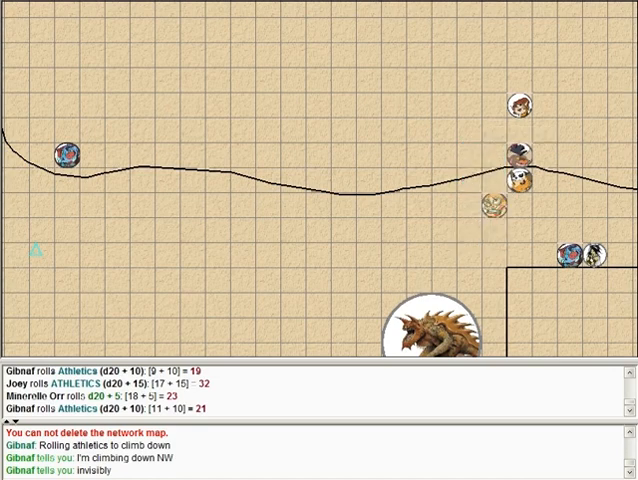
drag(68, 152, 88, 130)
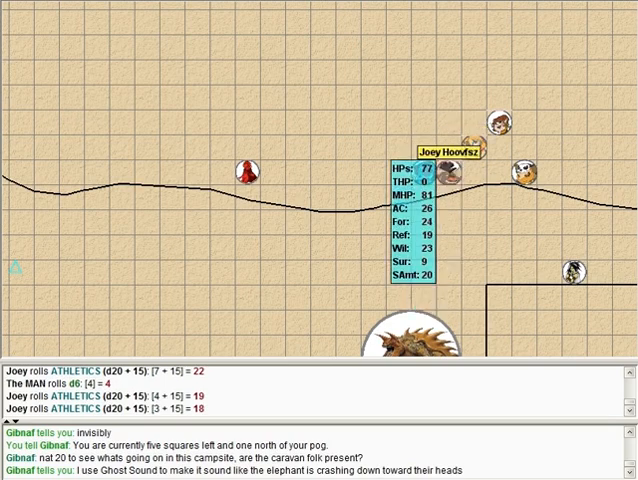
mouse_move(455, 175)
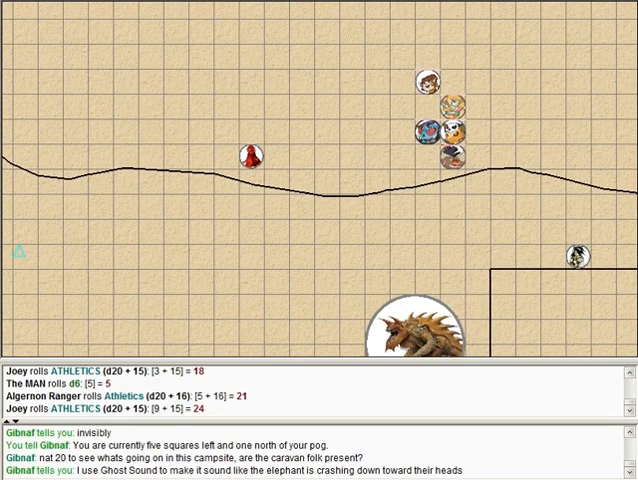
mouse_move(427, 82)
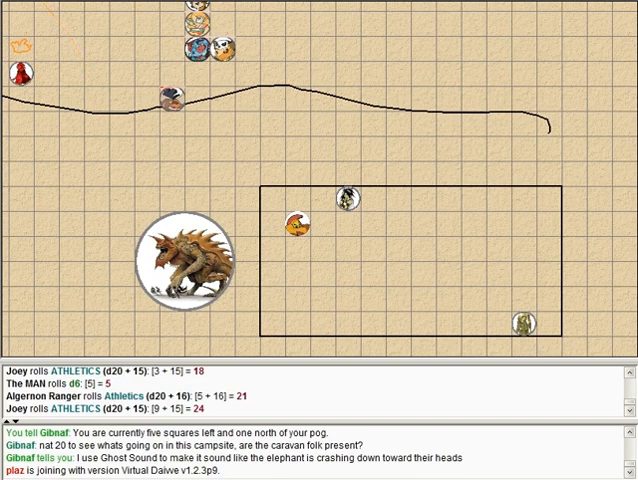
drag(296, 225, 296, 205)
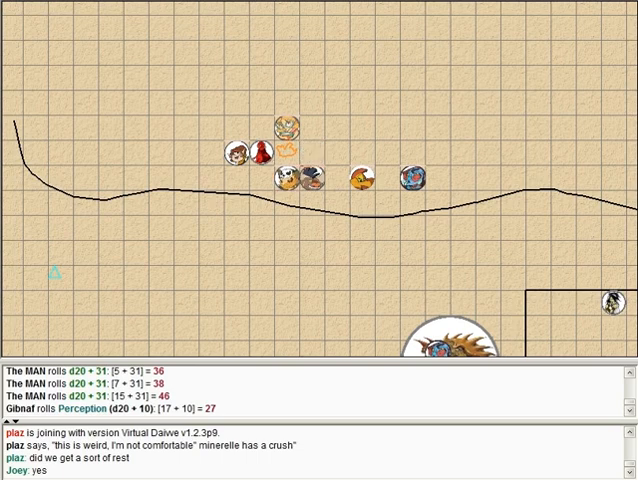
Move one token away from the campfire group and far north up the map
drag(232, 153, 232, 77)
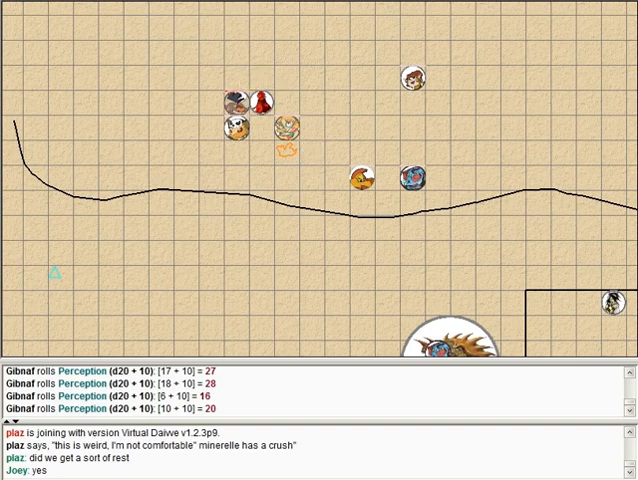
drag(405, 78, 485, 8)
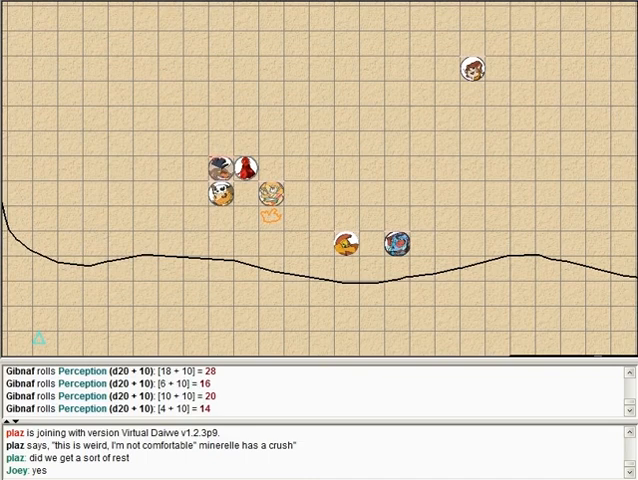
drag(469, 68, 320, 46)
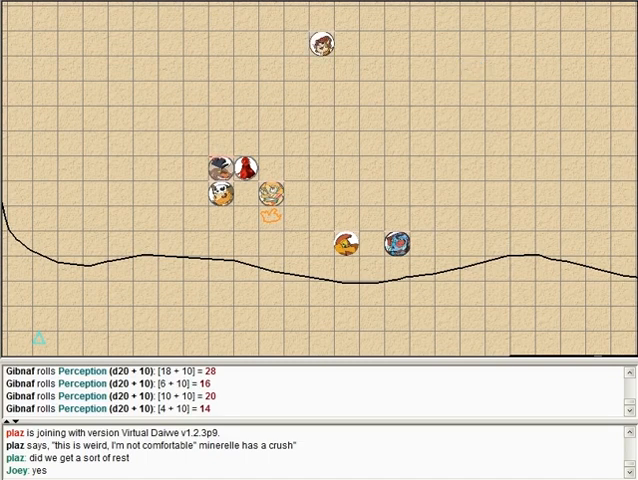